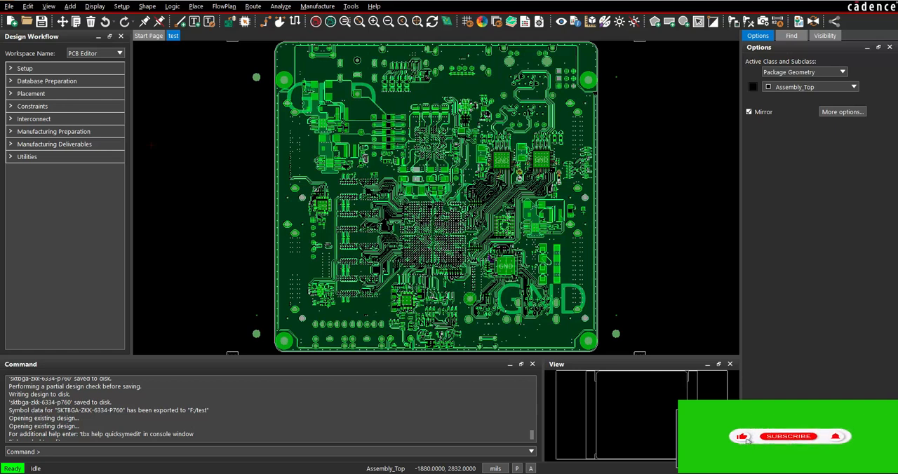
Close the library export settings unused, then enable the Allegro Productivity Toolbox product option
click(787, 437)
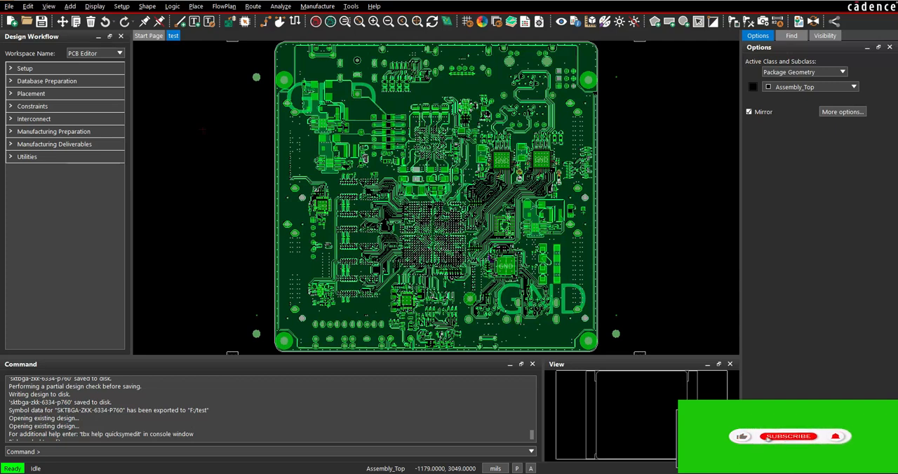
click(791, 436)
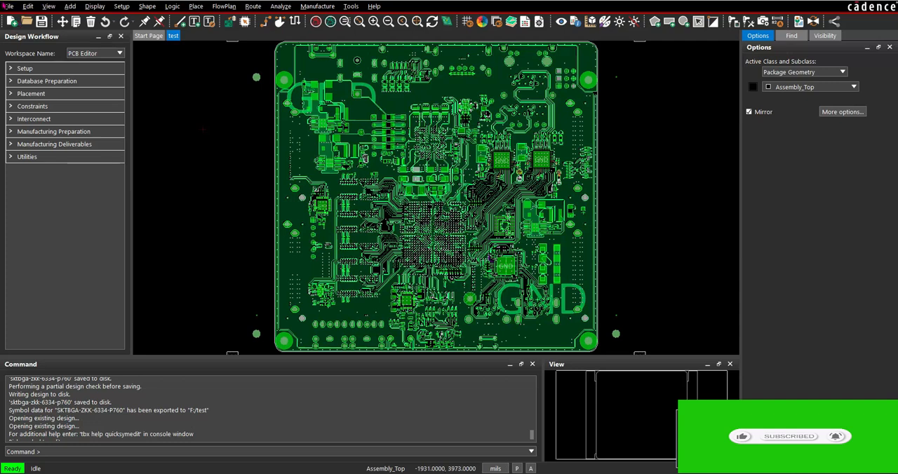
click(5, 6)
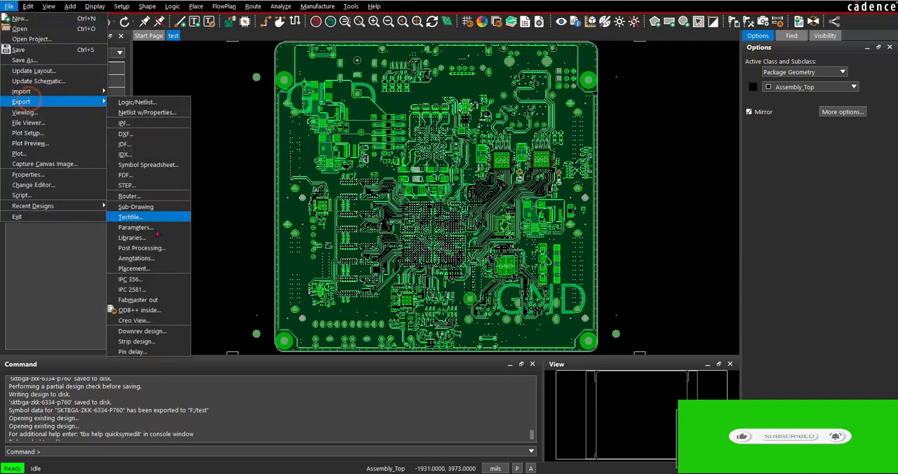
click(130, 237)
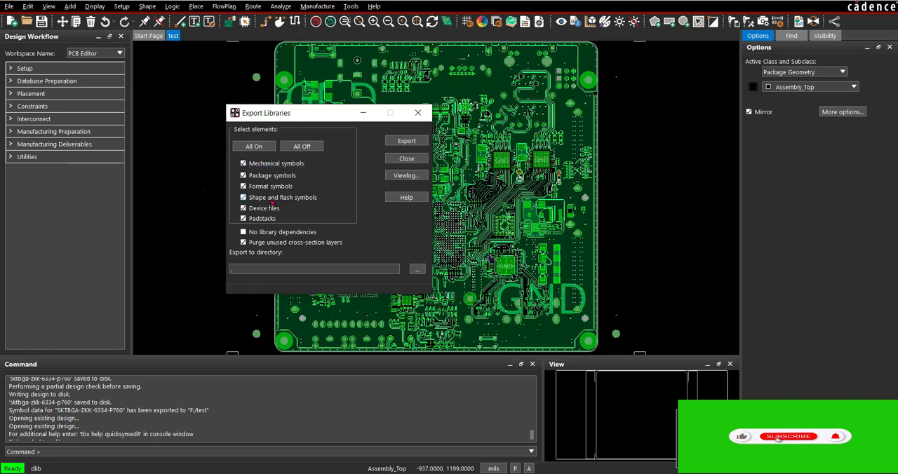
click(405, 158)
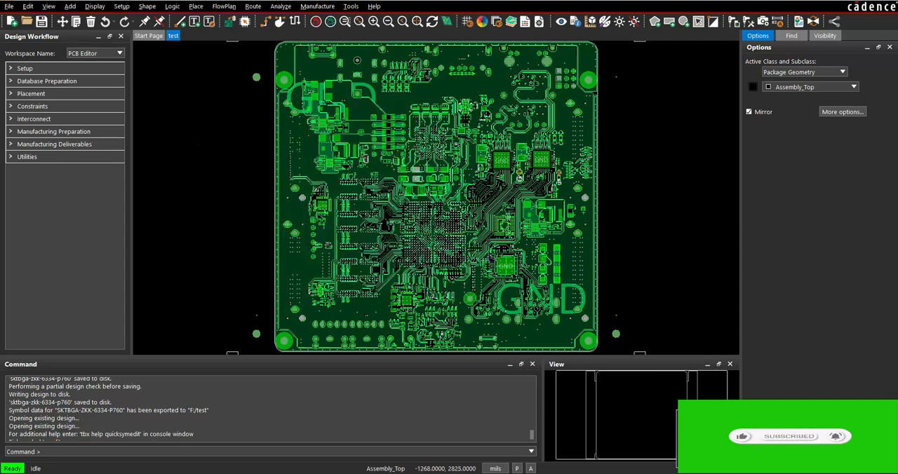
mouse_move(435, 196)
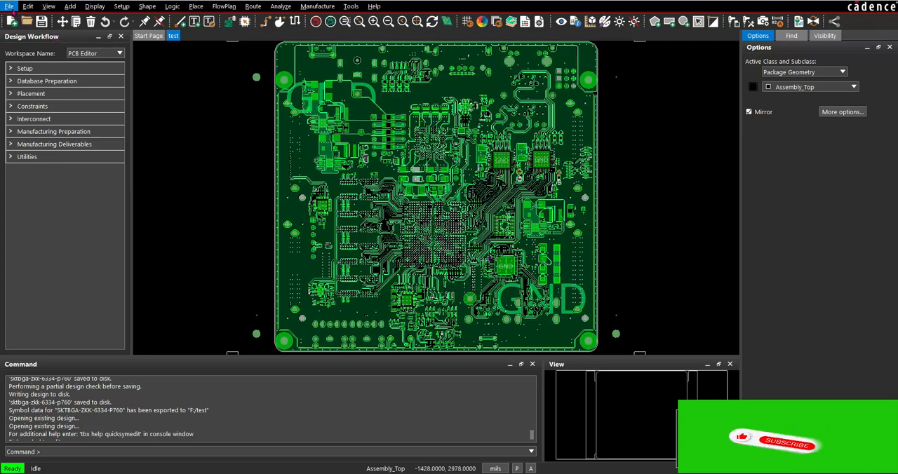
click(9, 6)
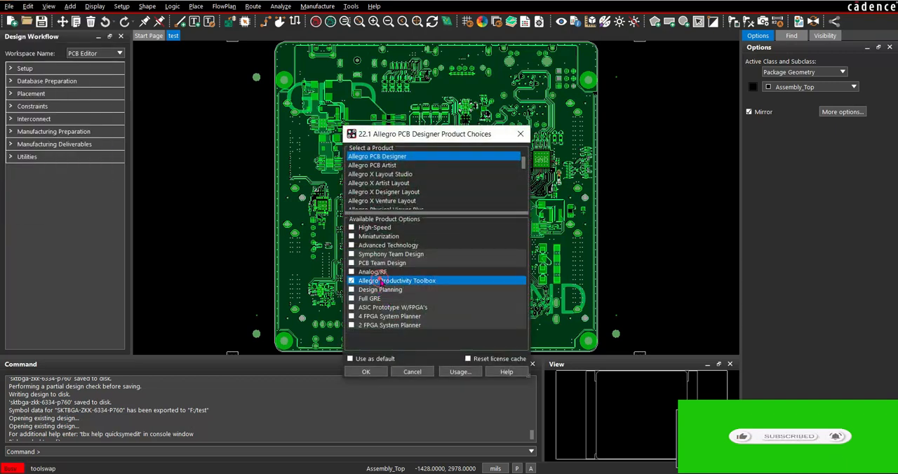
click(365, 372)
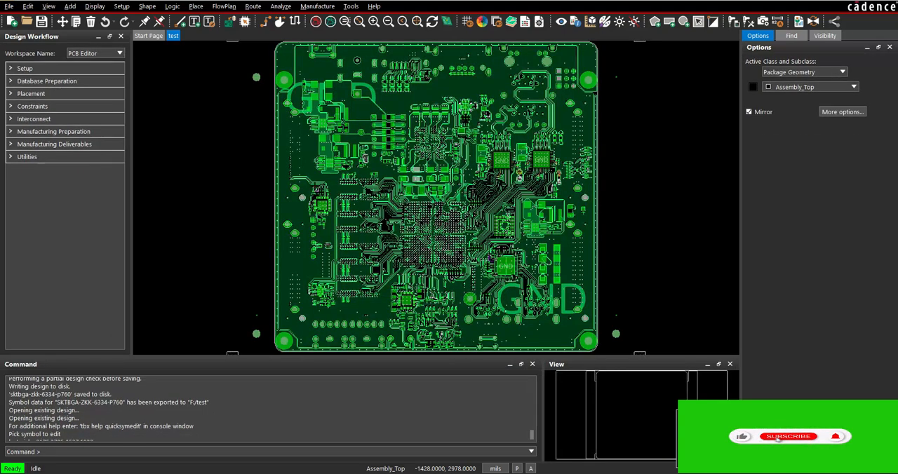
Quick-edit the SKTBGA-ZKK-6334-P760 symbol and export it unchanged to F:\test
click(350, 6)
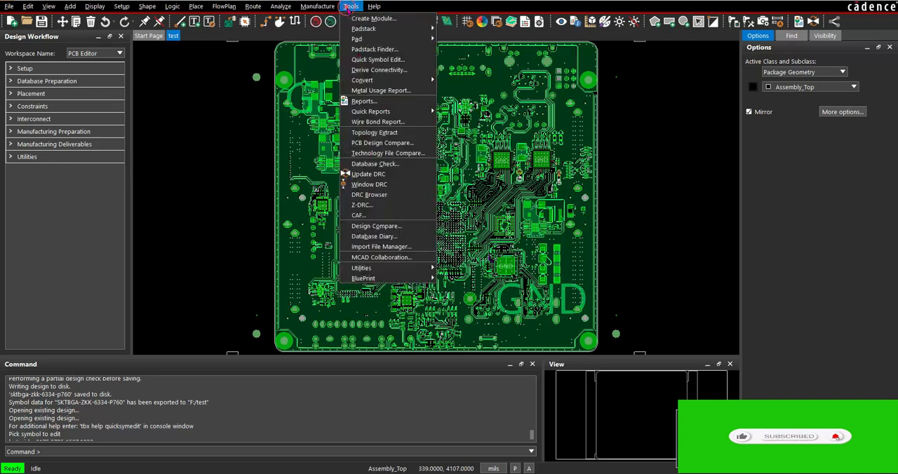
click(374, 59)
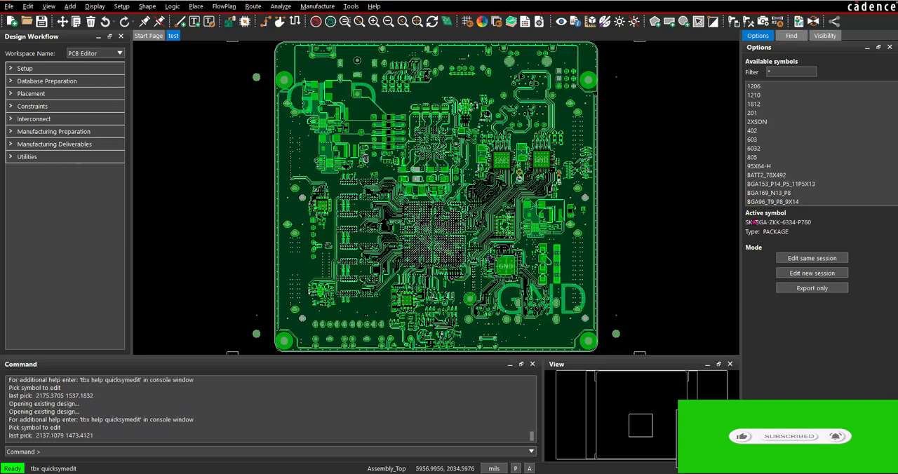
click(812, 288)
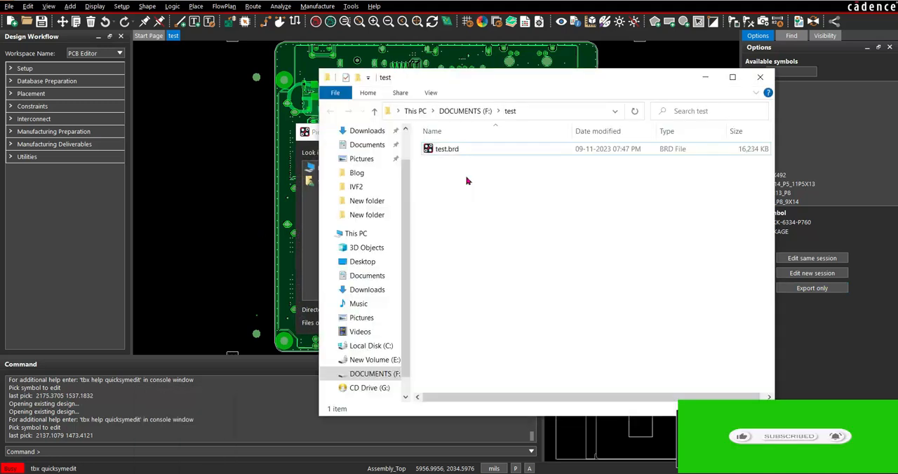
click(519, 111)
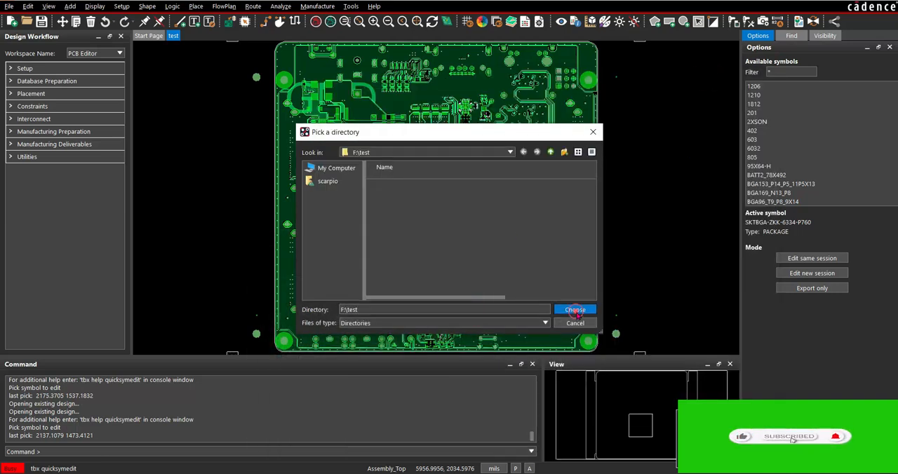
click(575, 309)
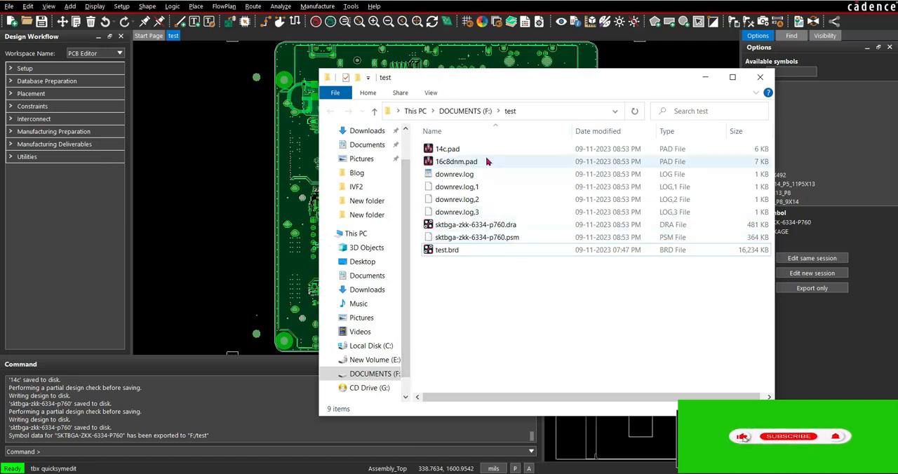
Minimize the File Explorer test folder window to return to the Allegro board
click(447, 250)
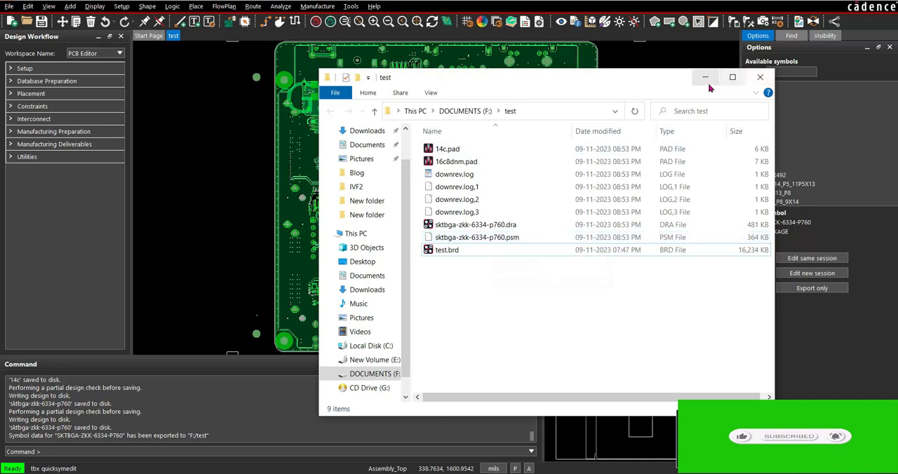
mouse_move(705, 77)
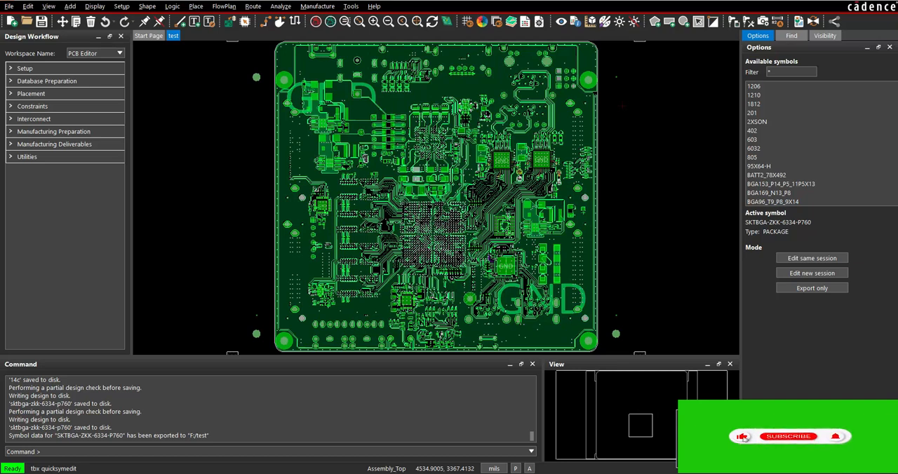
click(789, 438)
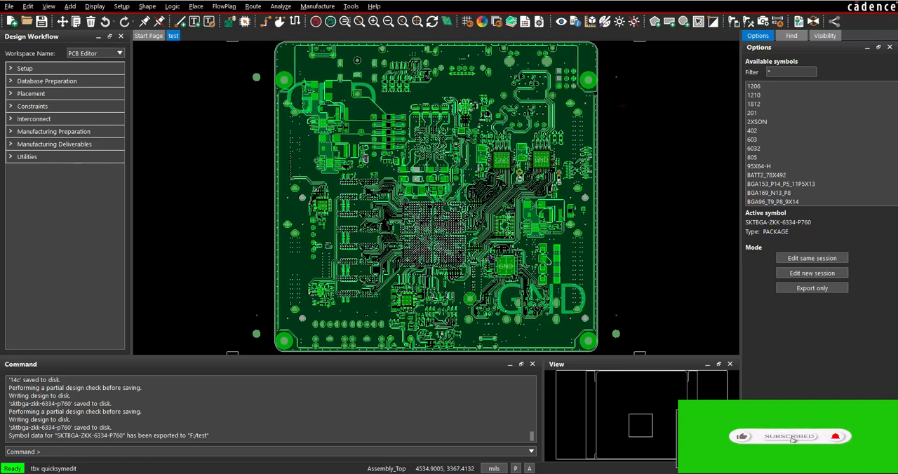